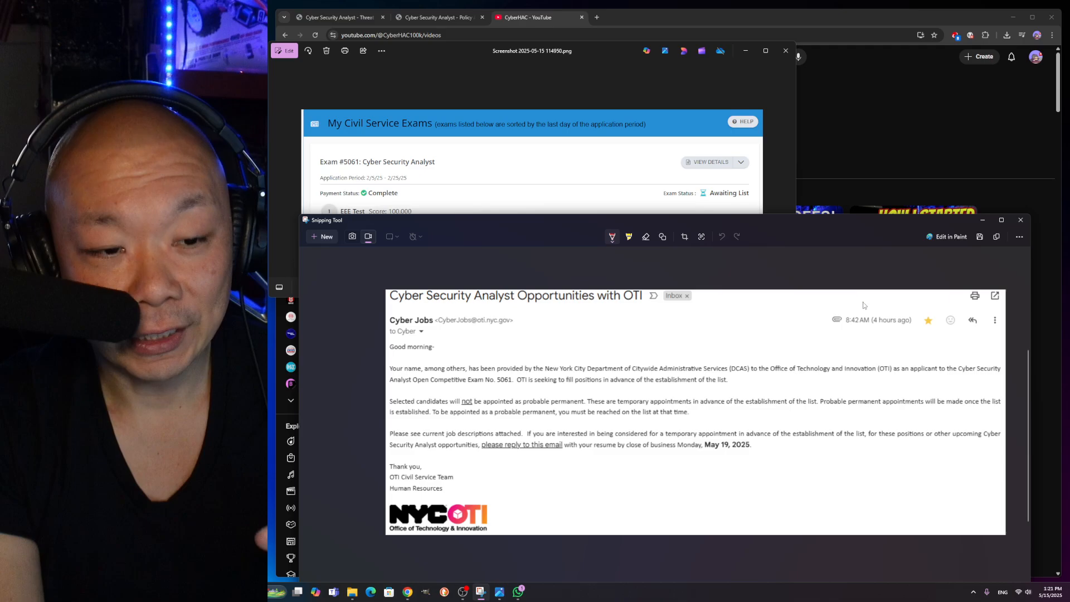
mouse_move(873, 331)
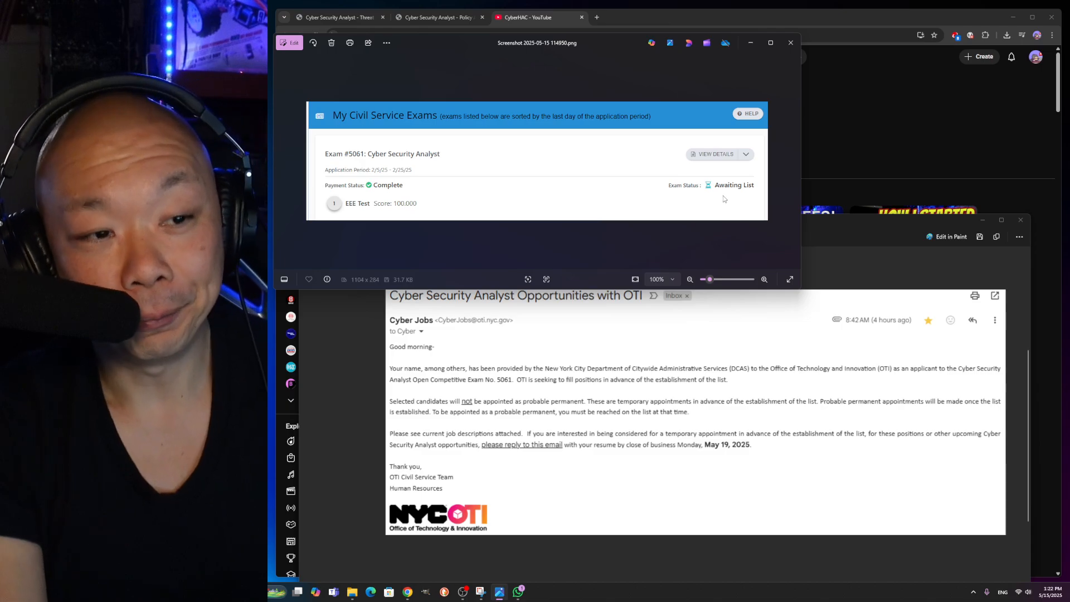
mouse_move(718, 200)
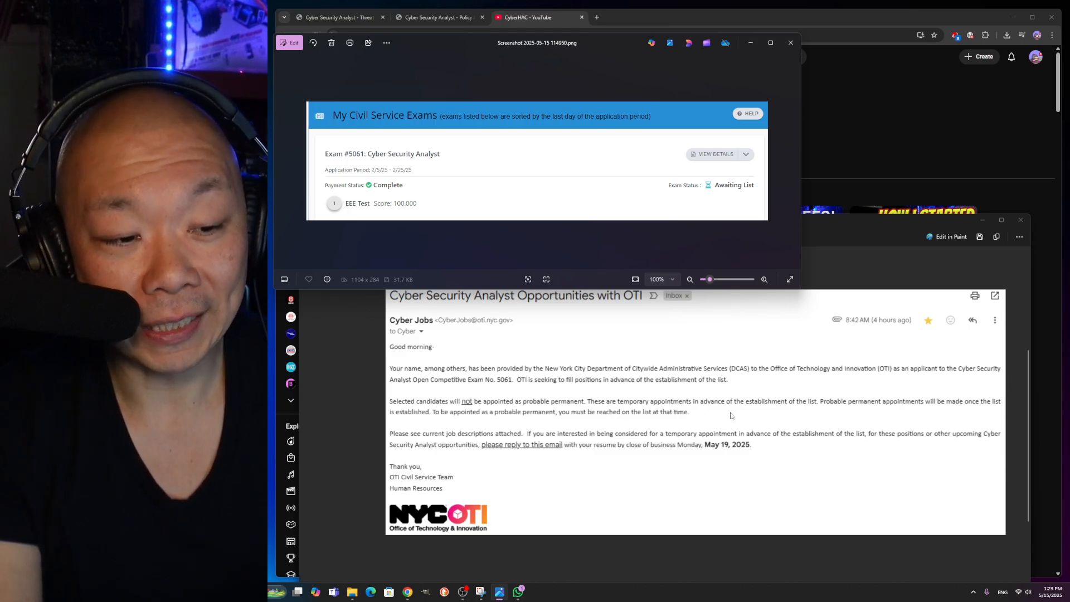
mouse_move(808, 409)
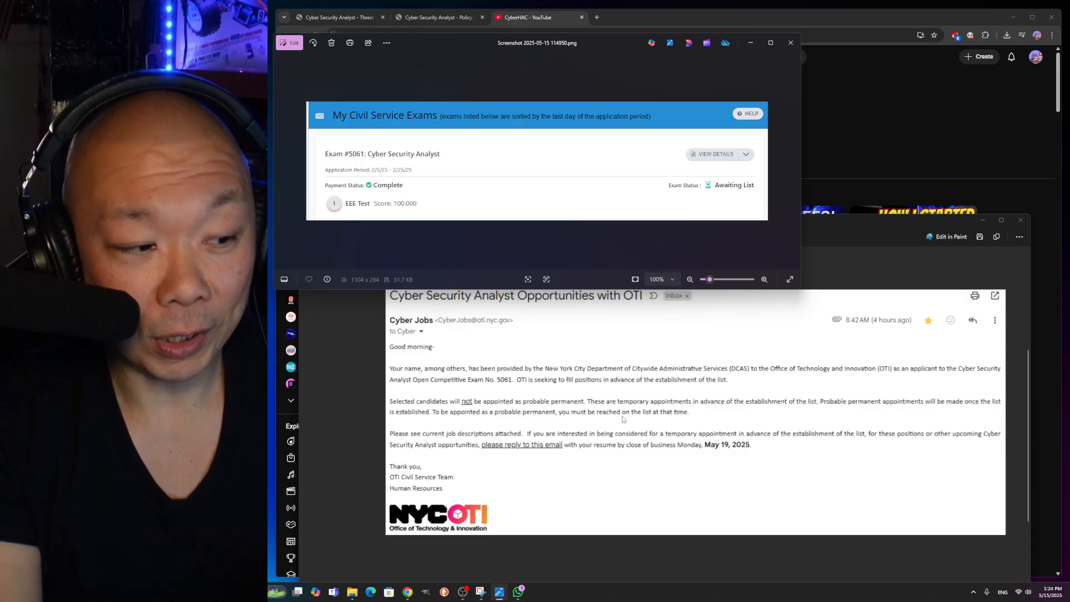
mouse_move(466, 423)
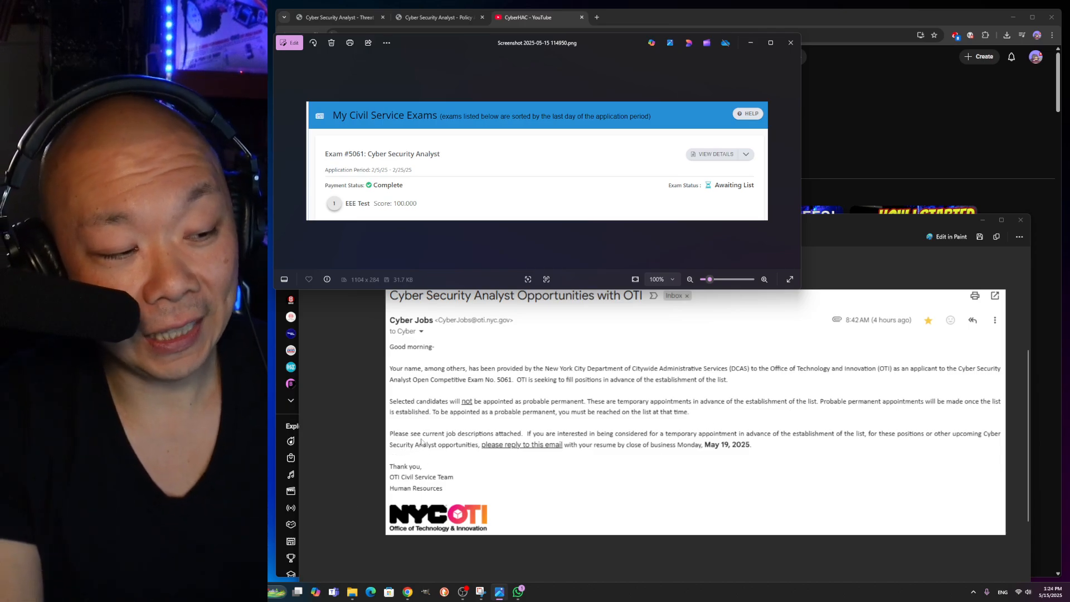
mouse_move(529, 455)
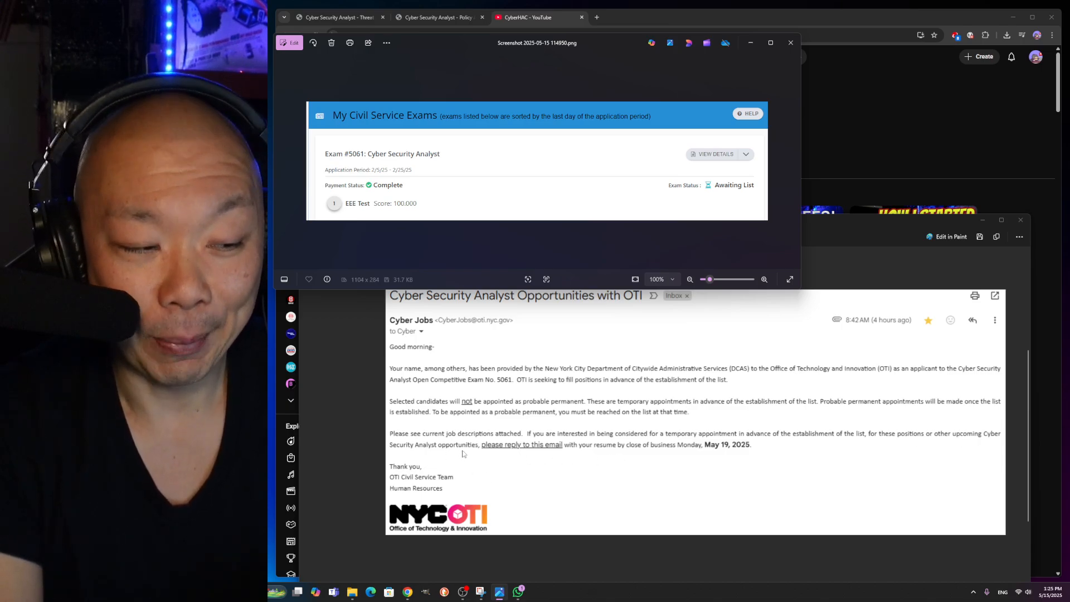
mouse_move(550, 453)
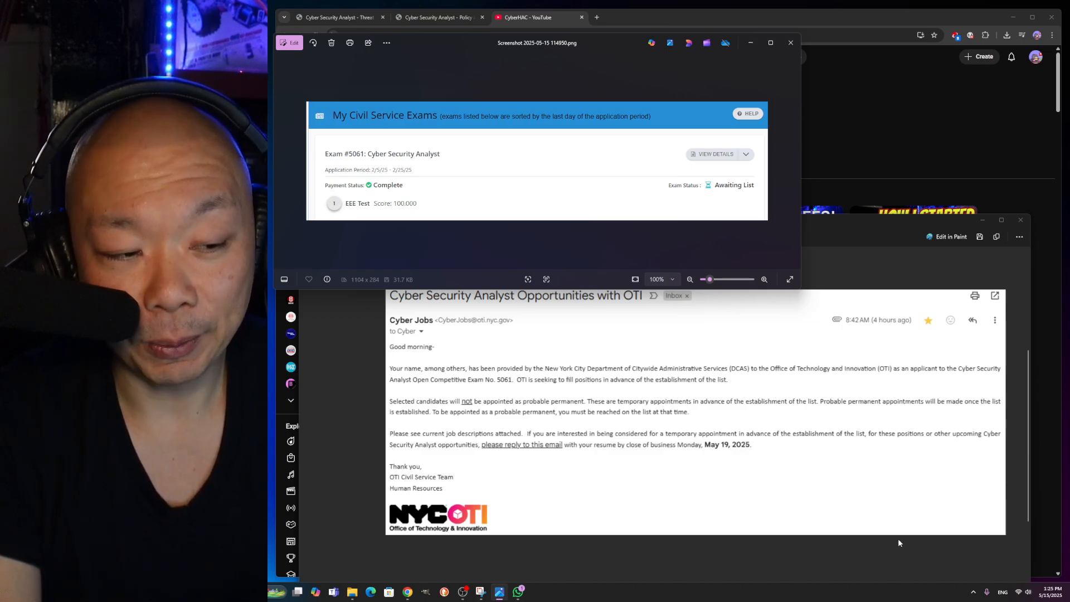
Step: Highlight the Policy Analyst's $59,314–$80,000 salary range, then return to the Threat Analyst PDF
left_click(436, 17)
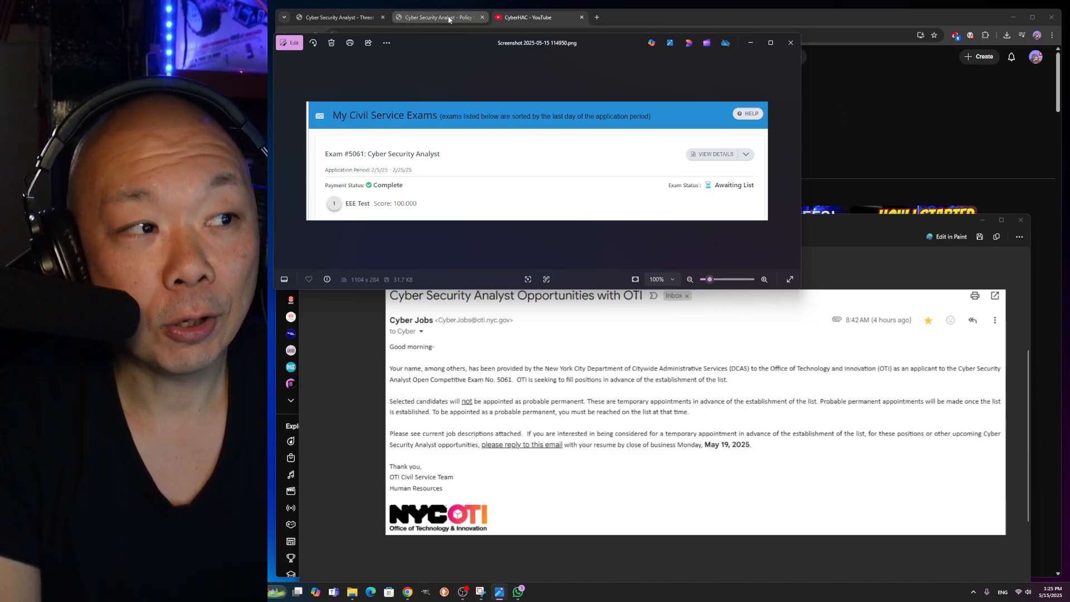
left_click(437, 17)
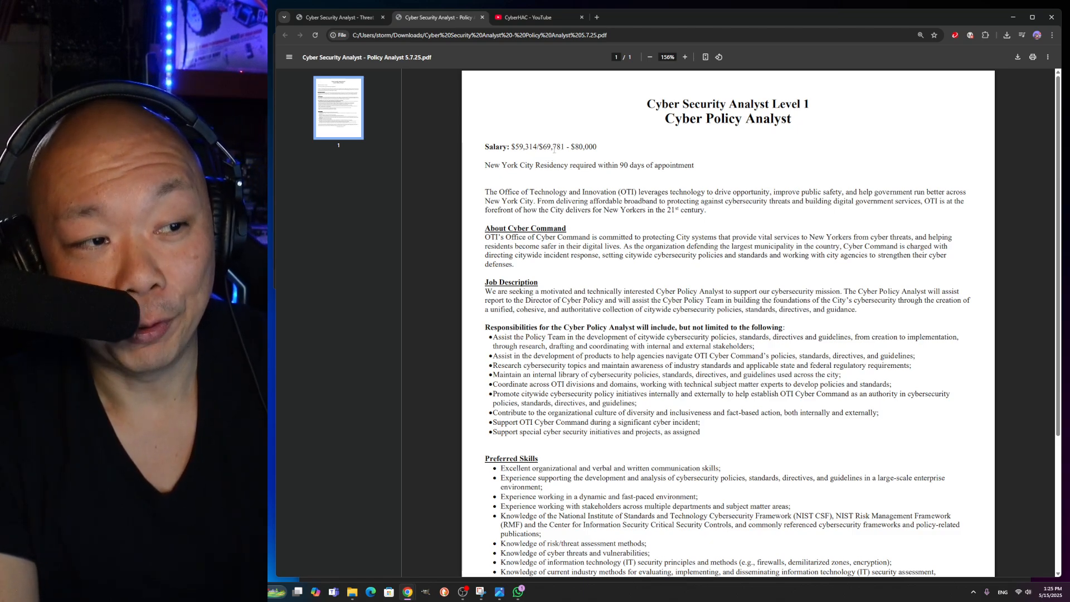
left_click_drag(511, 145, 535, 146)
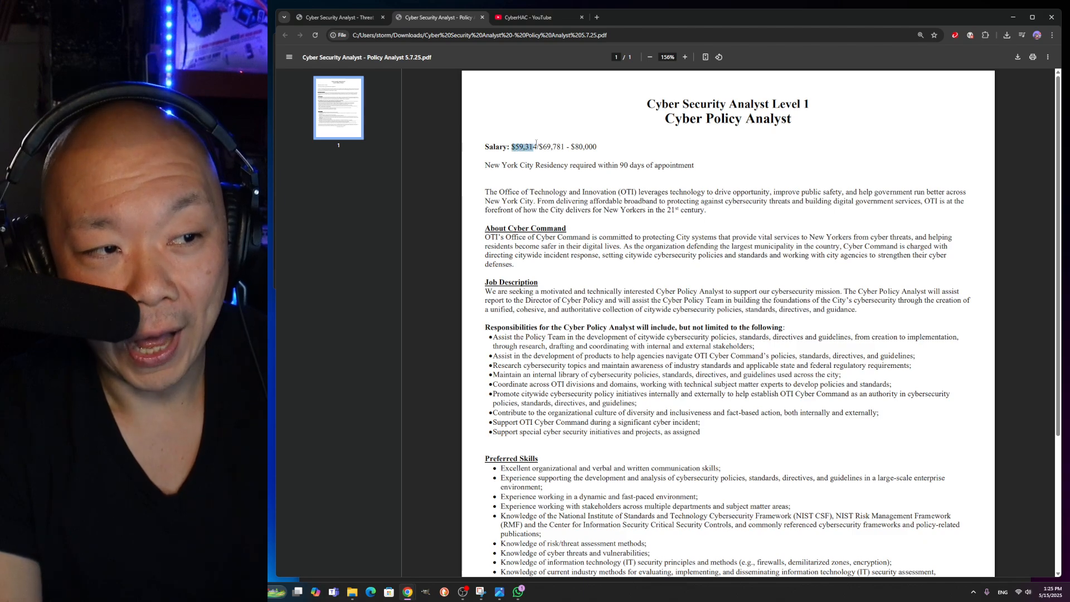
left_click_drag(511, 146, 565, 146)
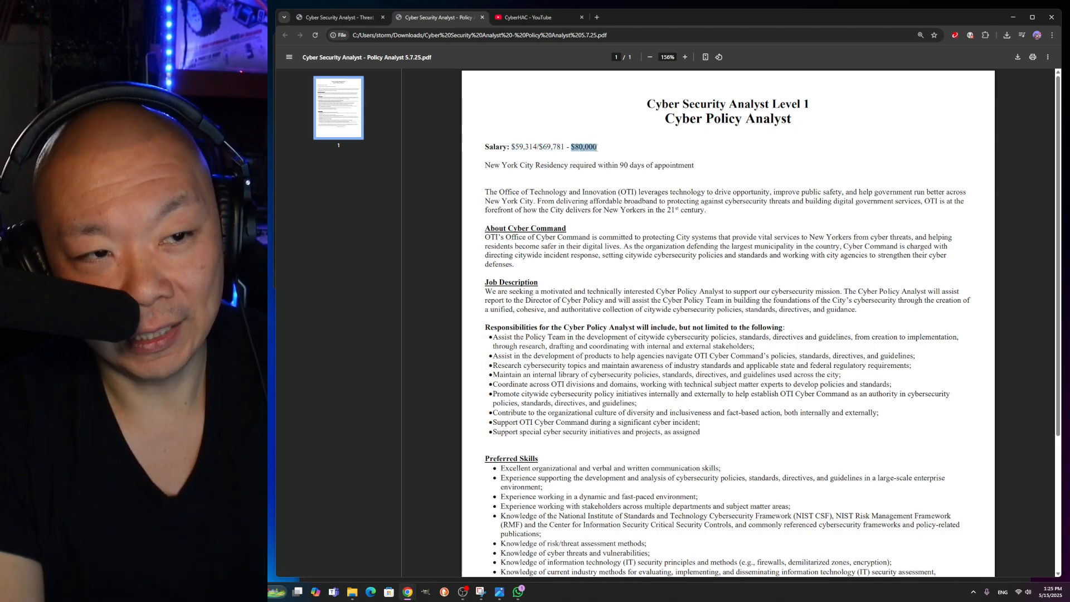
left_click(338, 18)
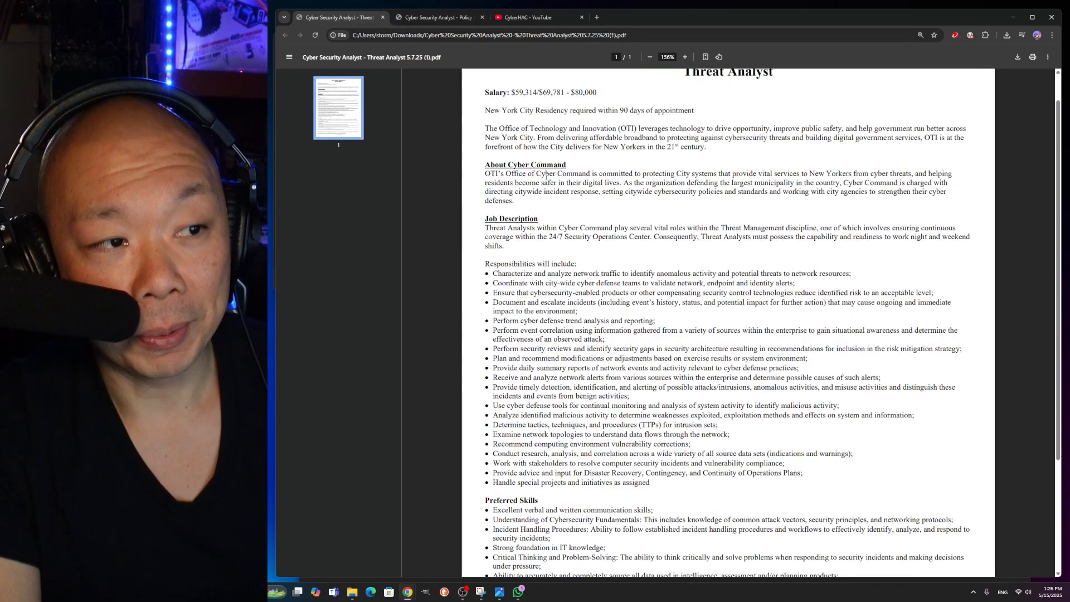
left_click_drag(484, 92, 596, 92)
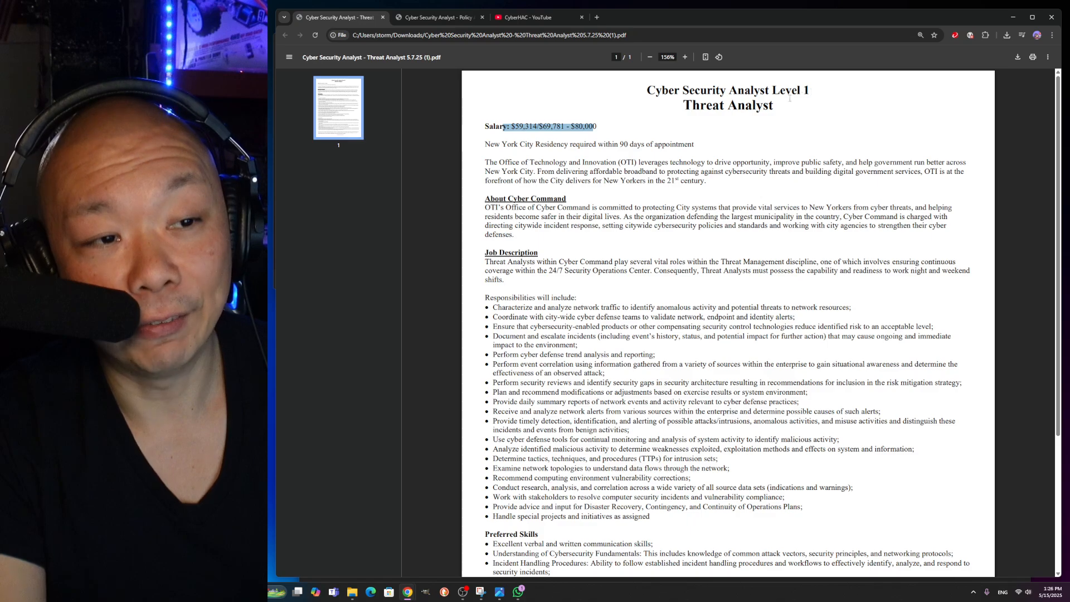
left_click(438, 18)
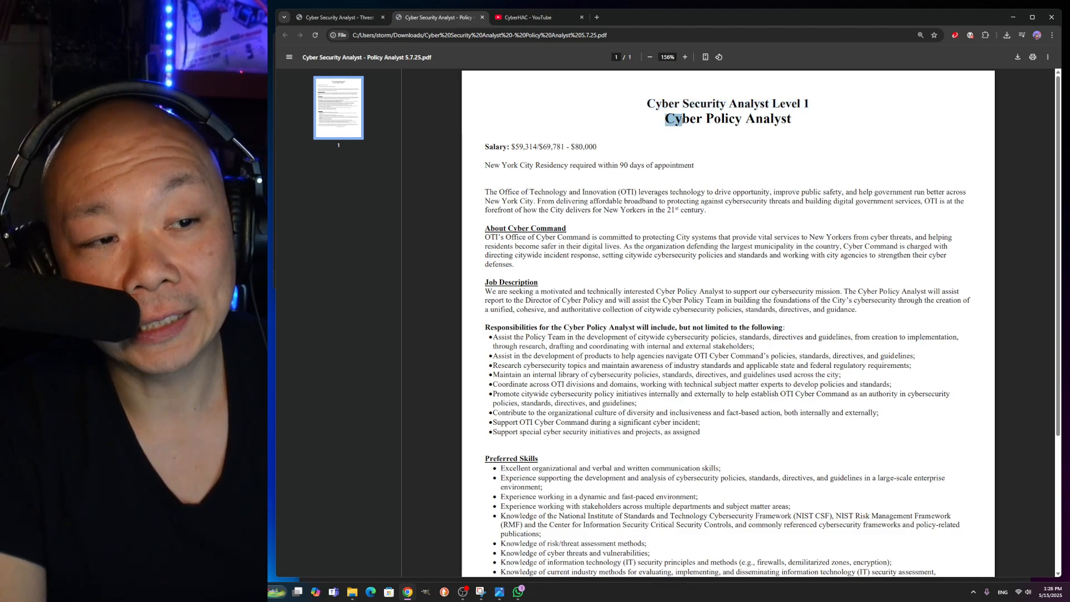
left_click_drag(672, 118, 791, 118)
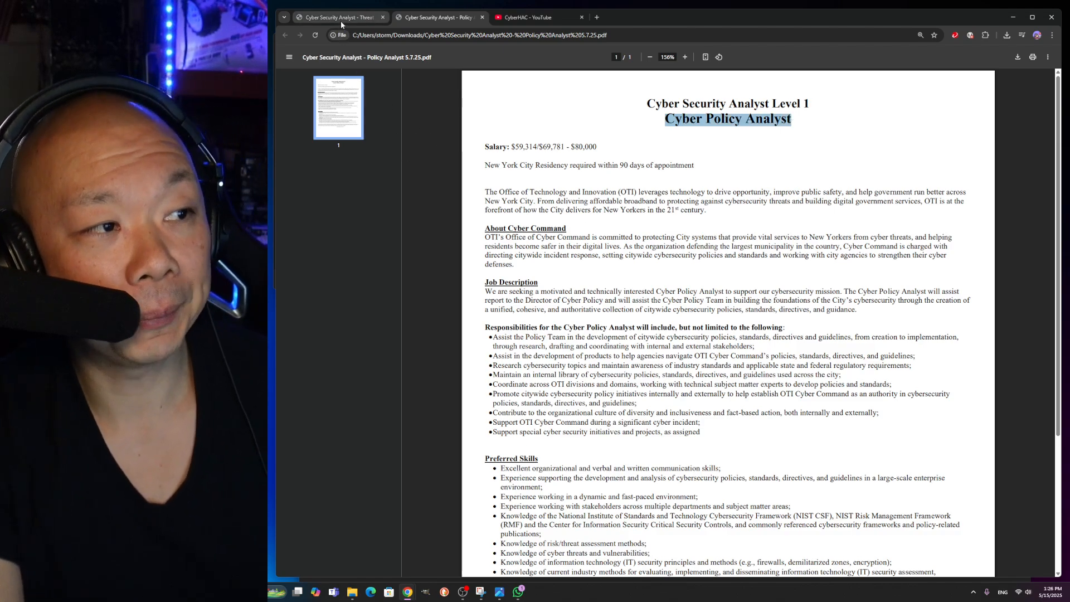
left_click(340, 18)
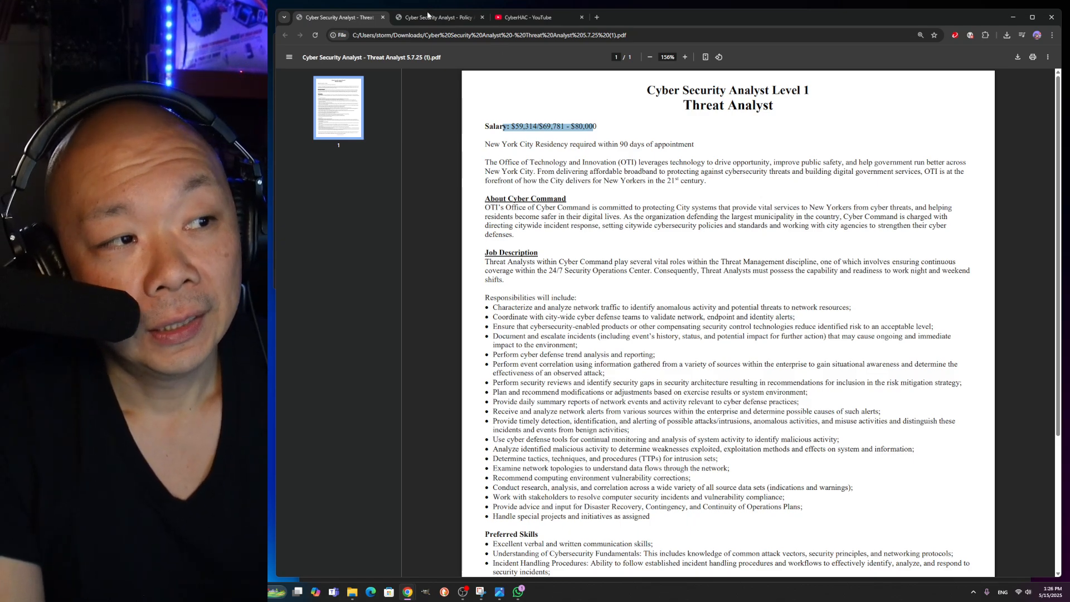
left_click(438, 17)
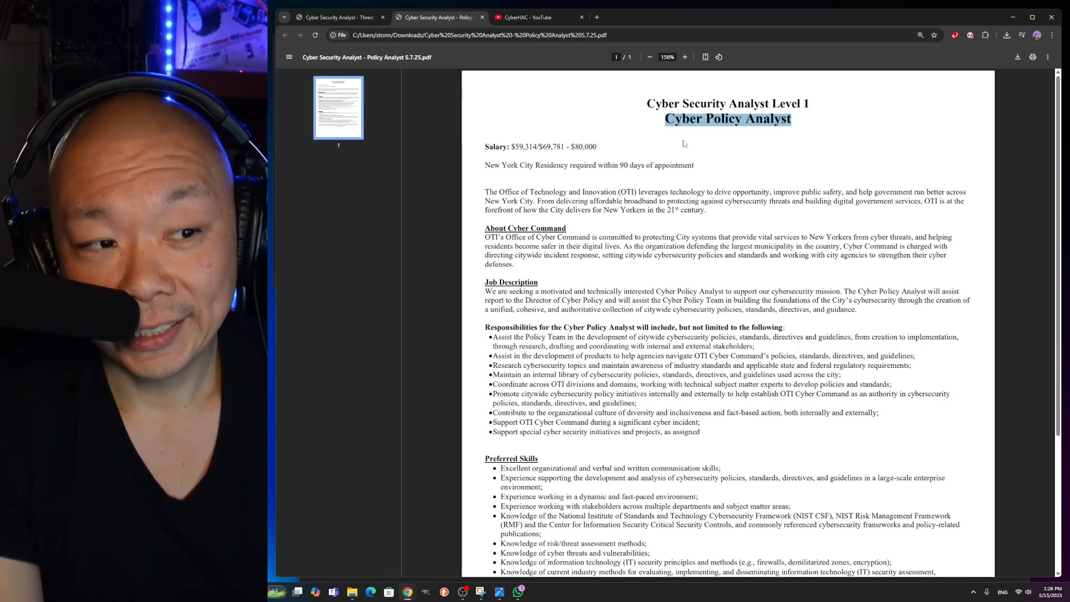
scroll("down", 3)
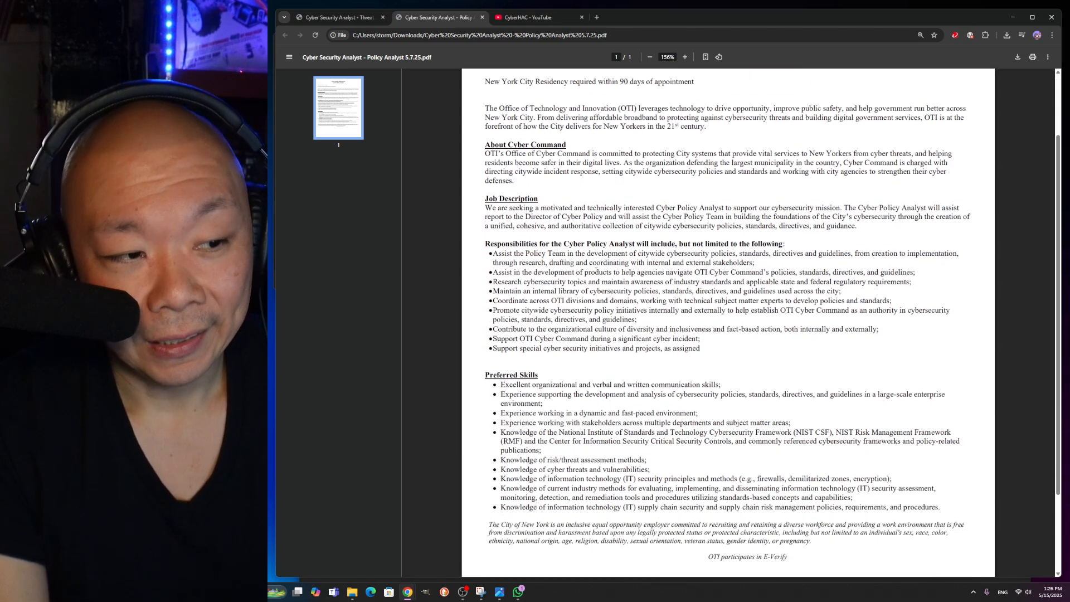
scroll("down", 3)
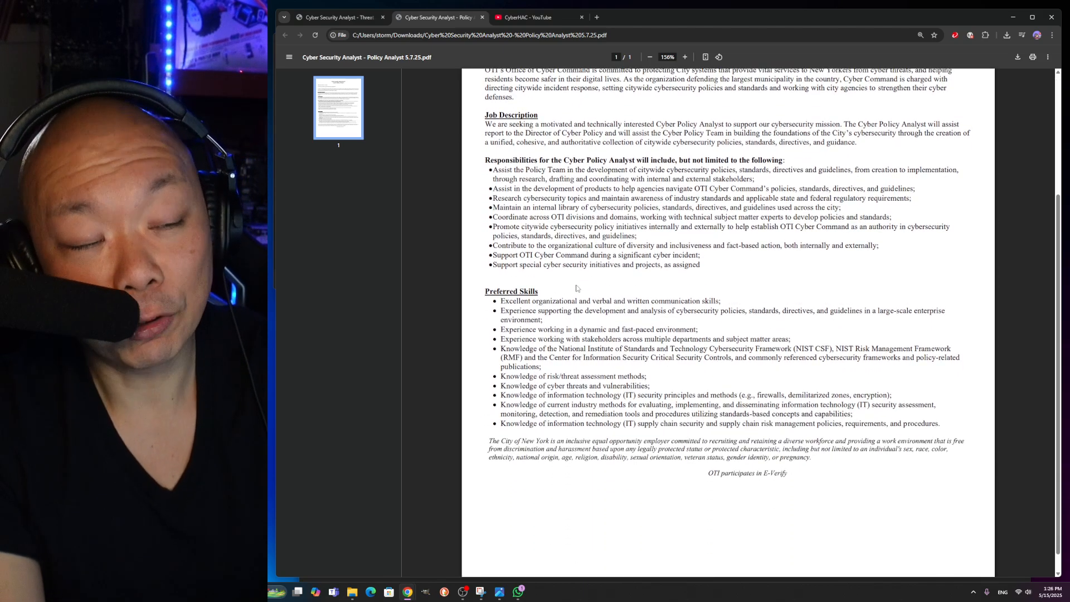
left_click(337, 18)
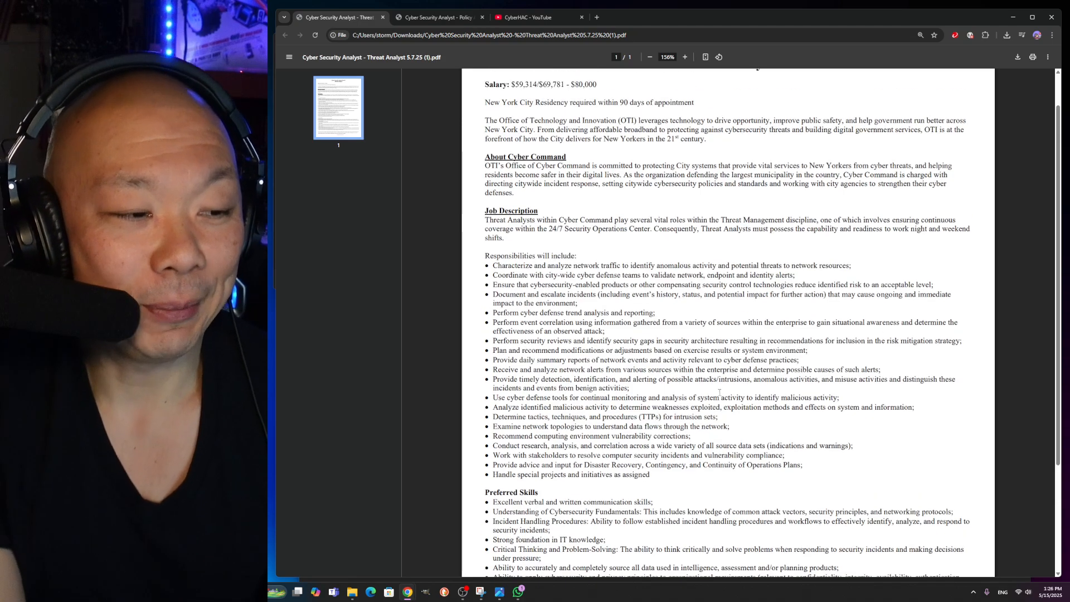
scroll("down", 3)
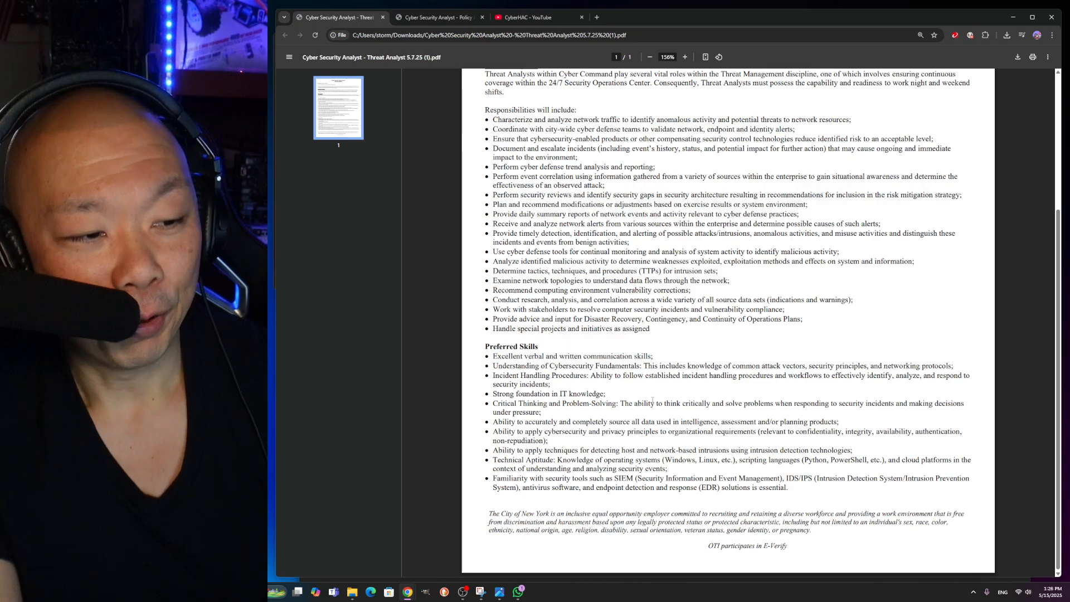
left_click_drag(495, 356, 632, 356)
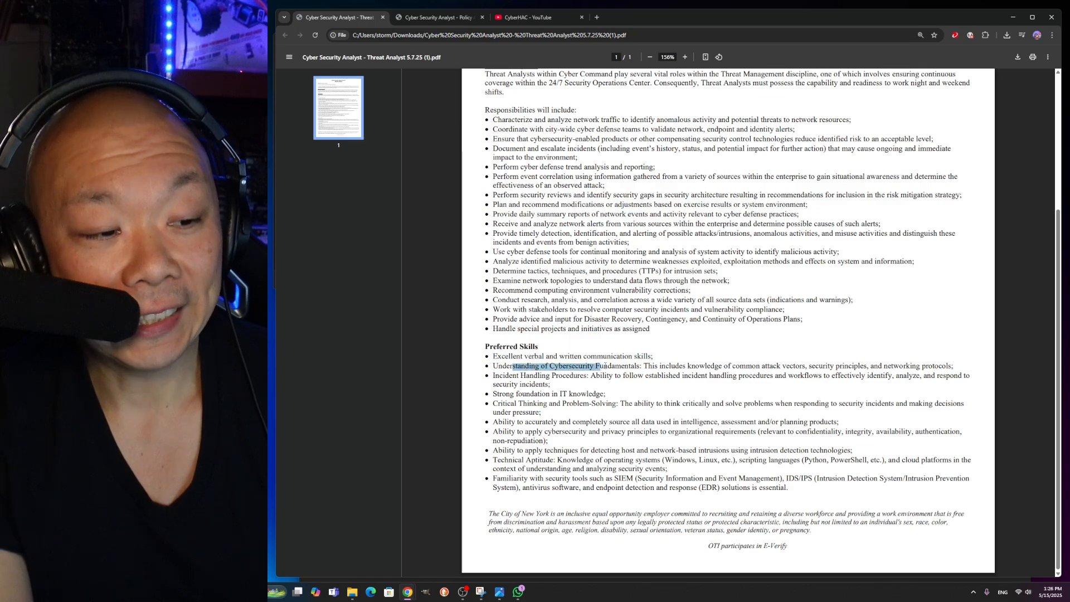
left_click_drag(610, 365, 679, 366)
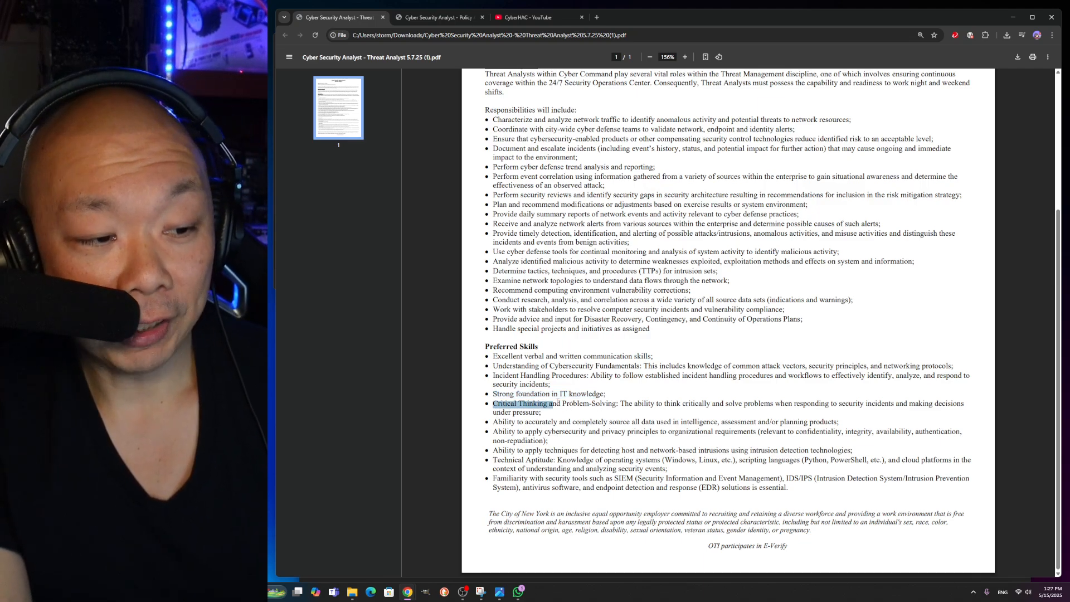
left_click_drag(493, 404, 618, 403)
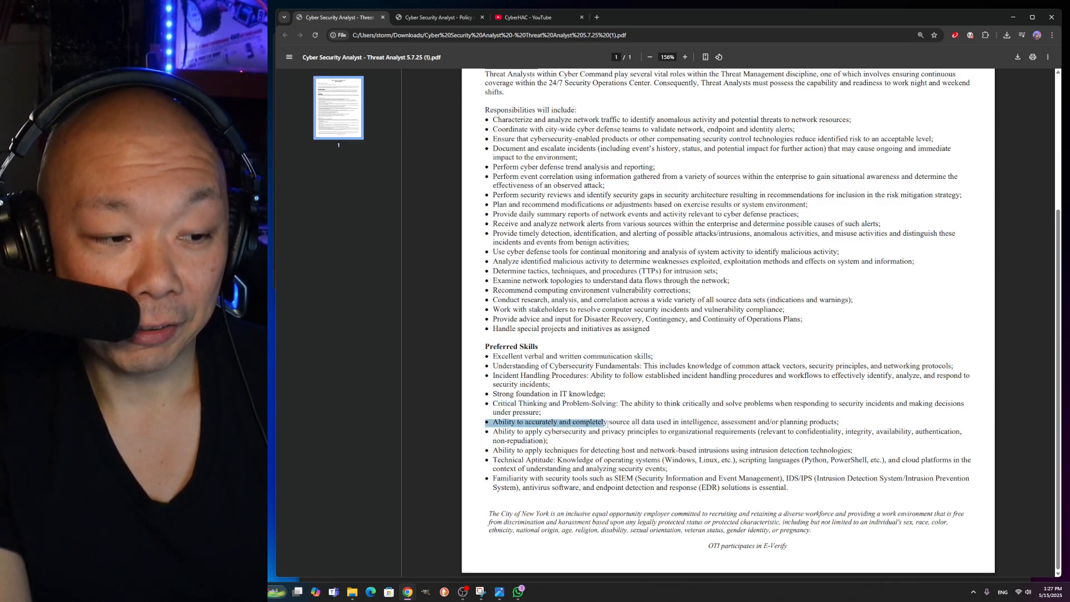
left_click_drag(604, 421, 711, 431)
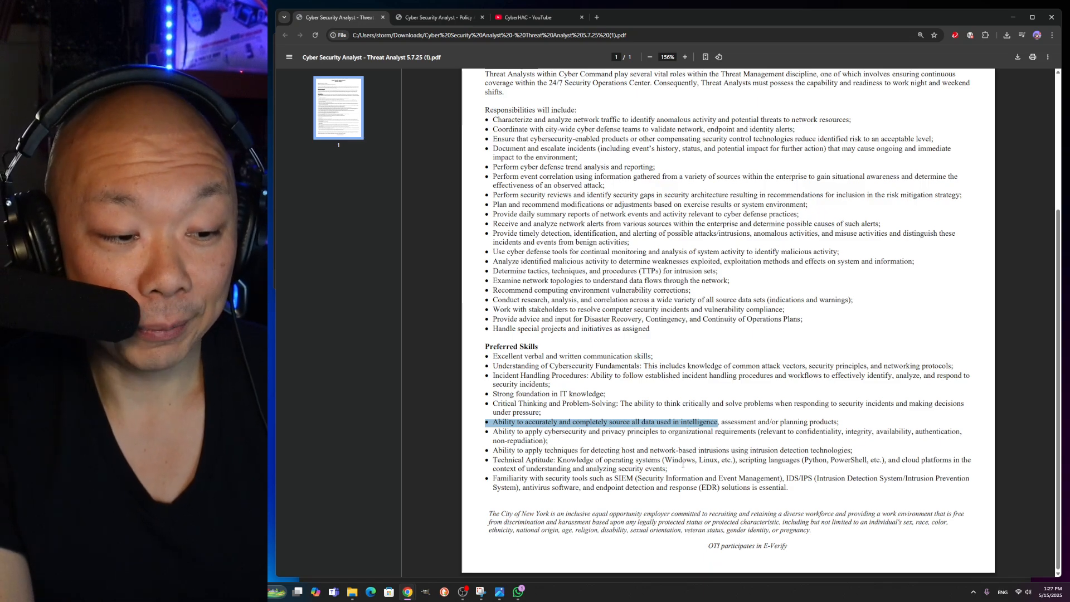
left_click_drag(662, 459, 703, 459)
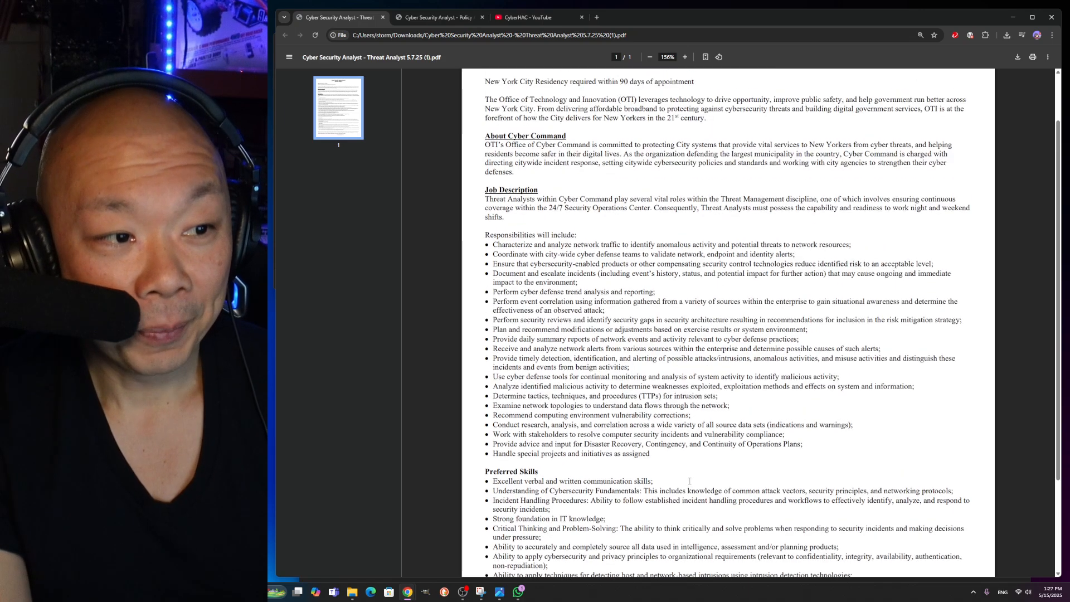
scroll("down", 3)
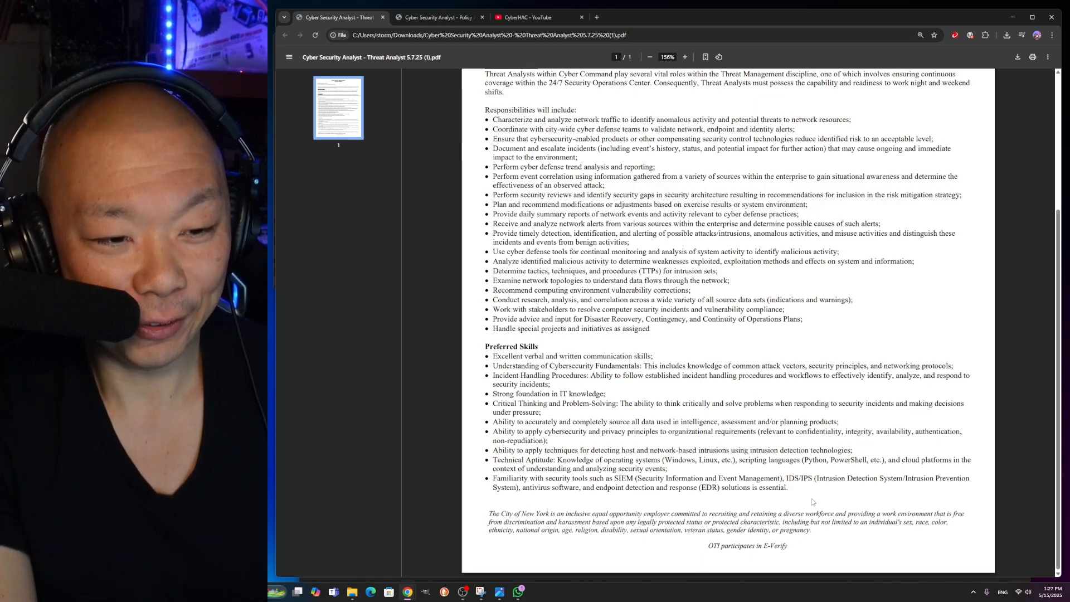
left_click_drag(600, 450, 815, 478)
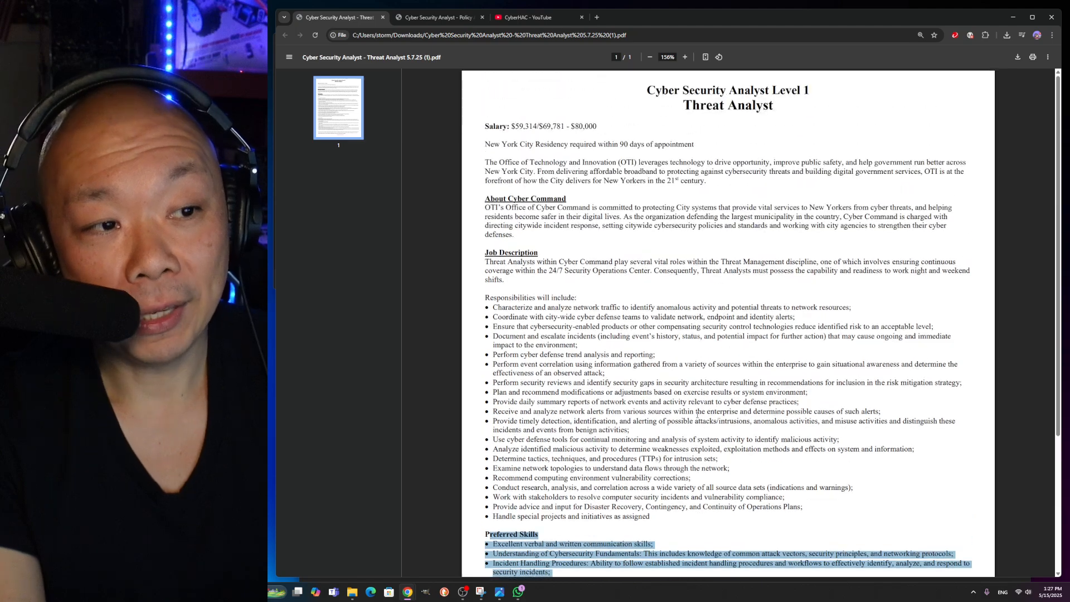
scroll("down", 3)
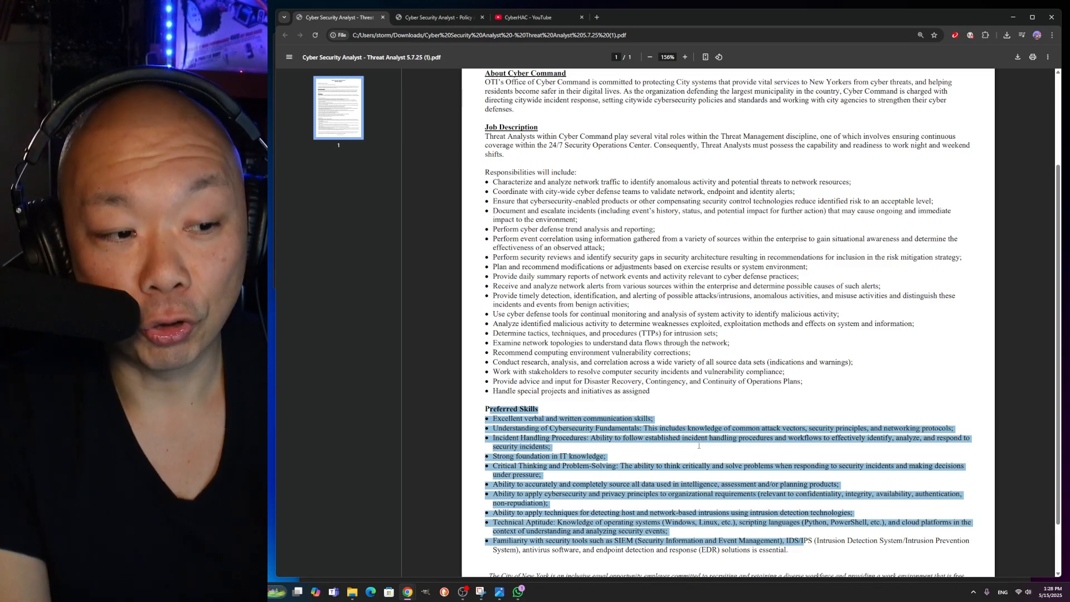
scroll("up", 3)
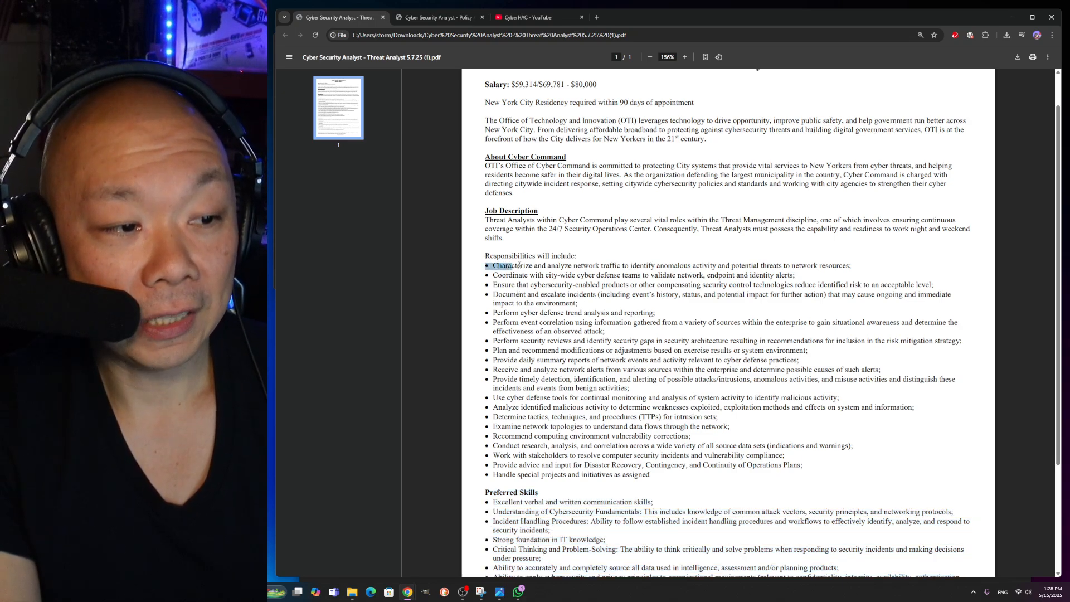
left_click_drag(495, 264, 719, 265)
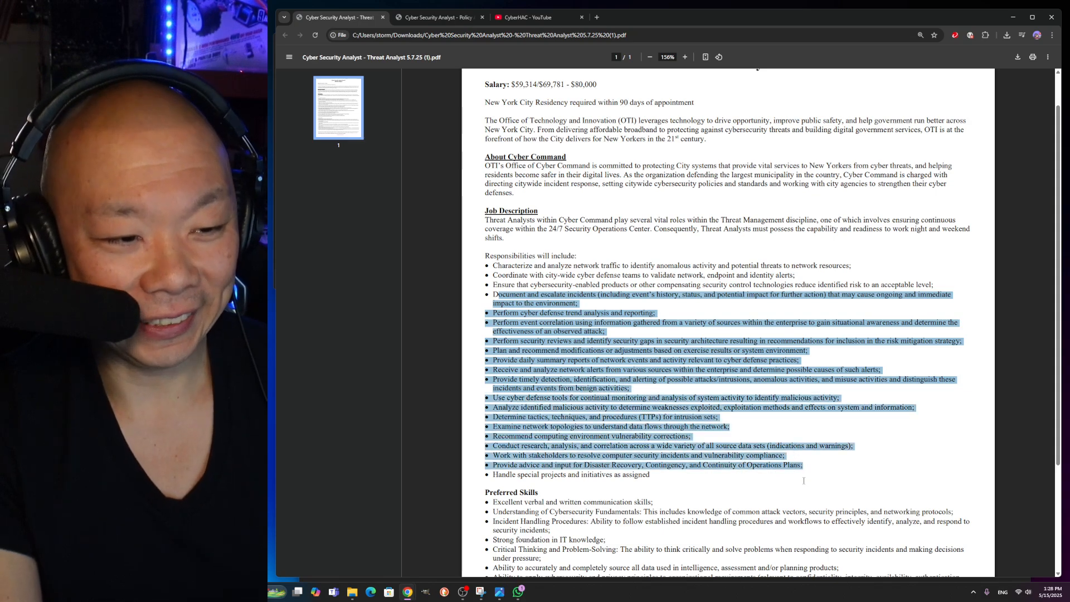
left_click(803, 480)
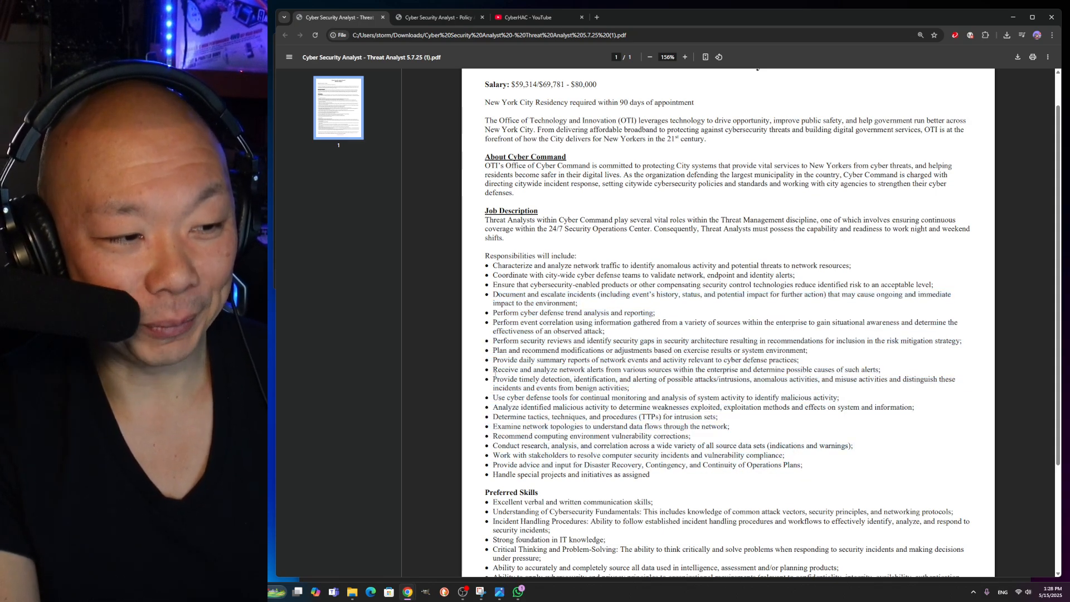
left_click_drag(492, 369, 701, 369)
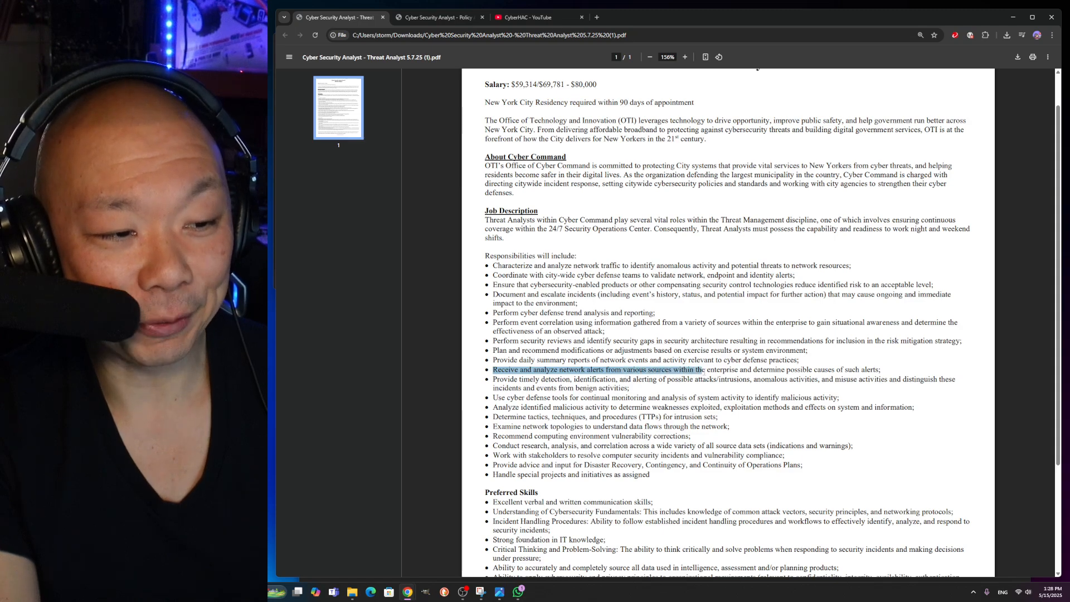
left_click_drag(699, 369, 835, 368)
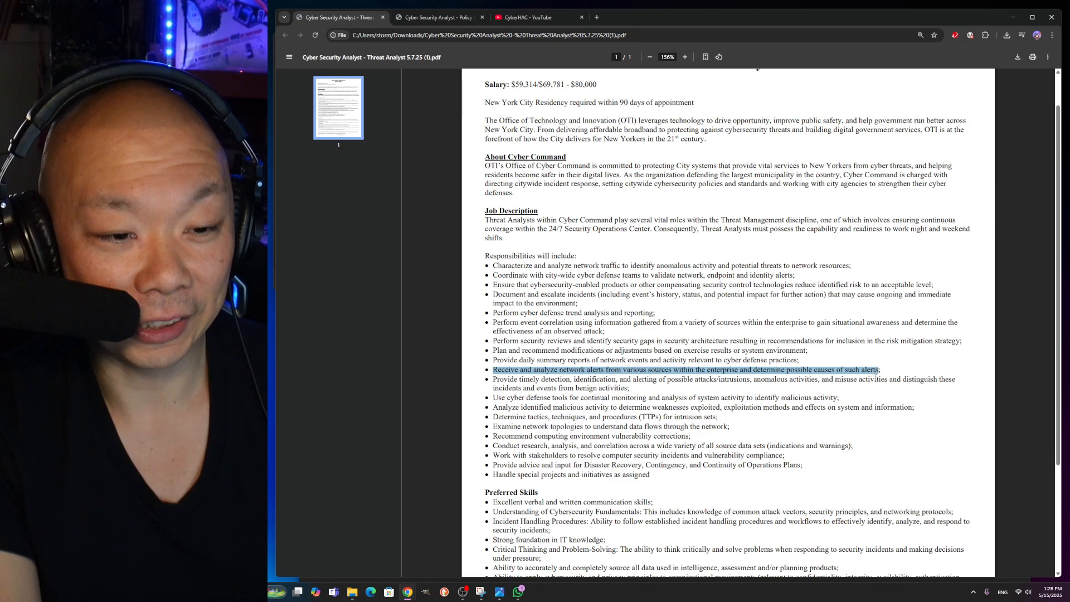
scroll("down", 3)
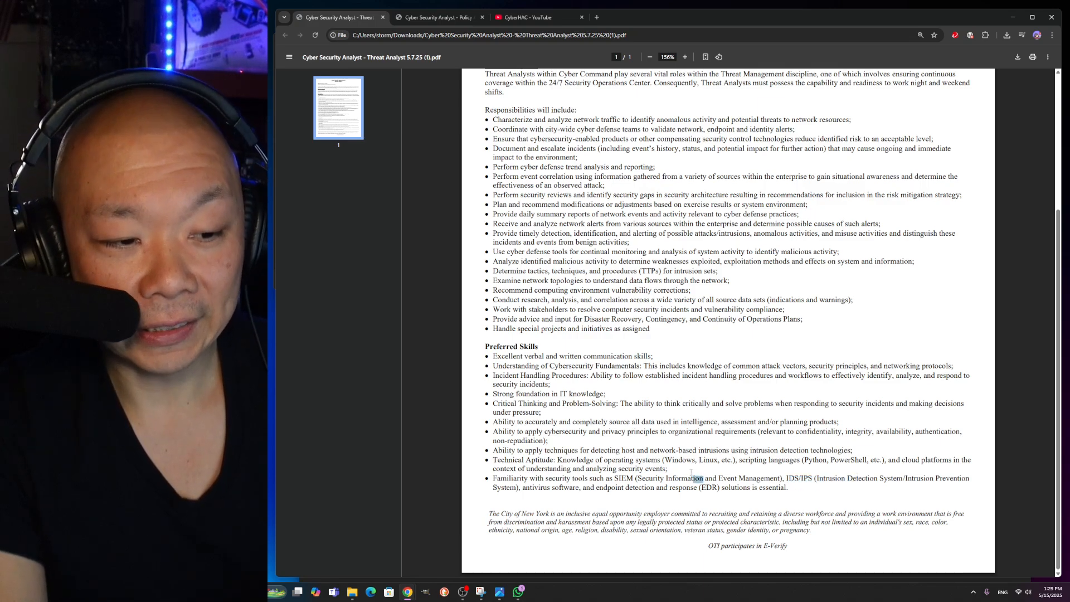
Step: In the Threat Analyst PDF, highlight the technical aptitude skills, then most of the responsibilities list
left_click_drag(663, 459, 703, 477)
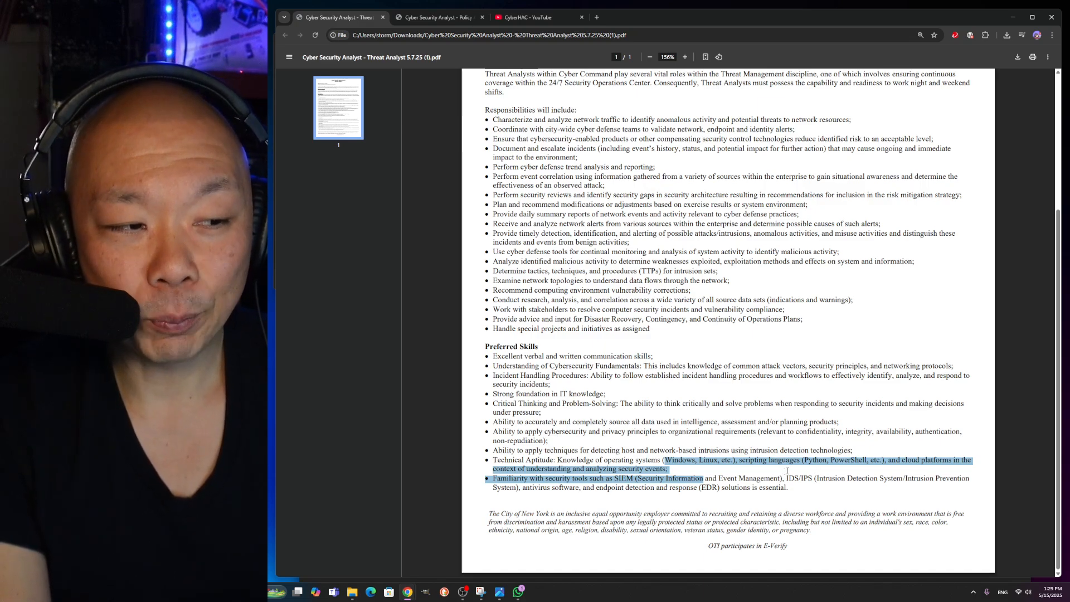
left_click(541, 346)
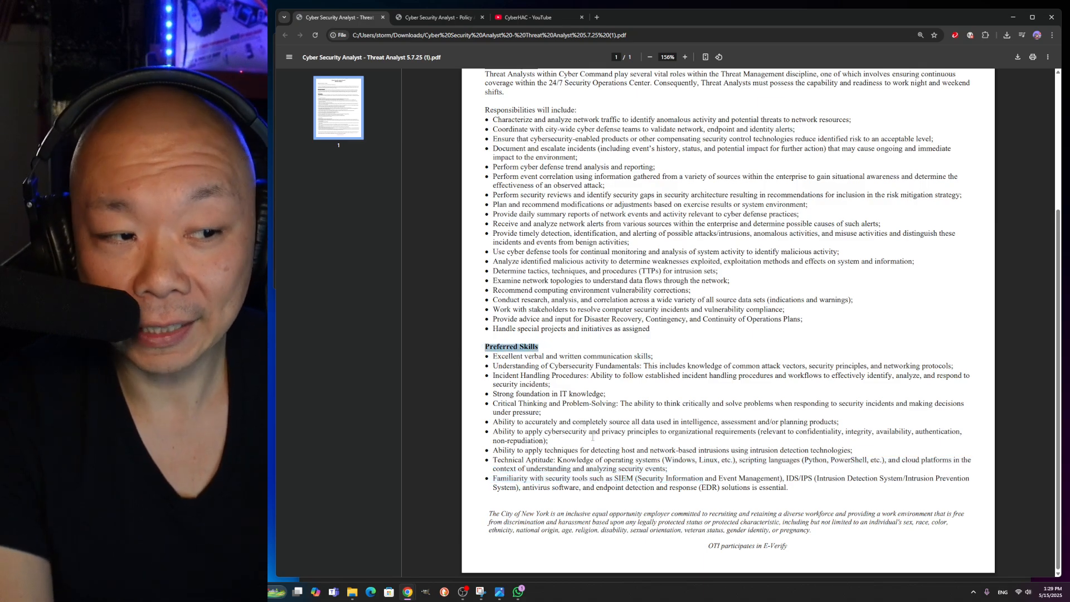
scroll("up", 3)
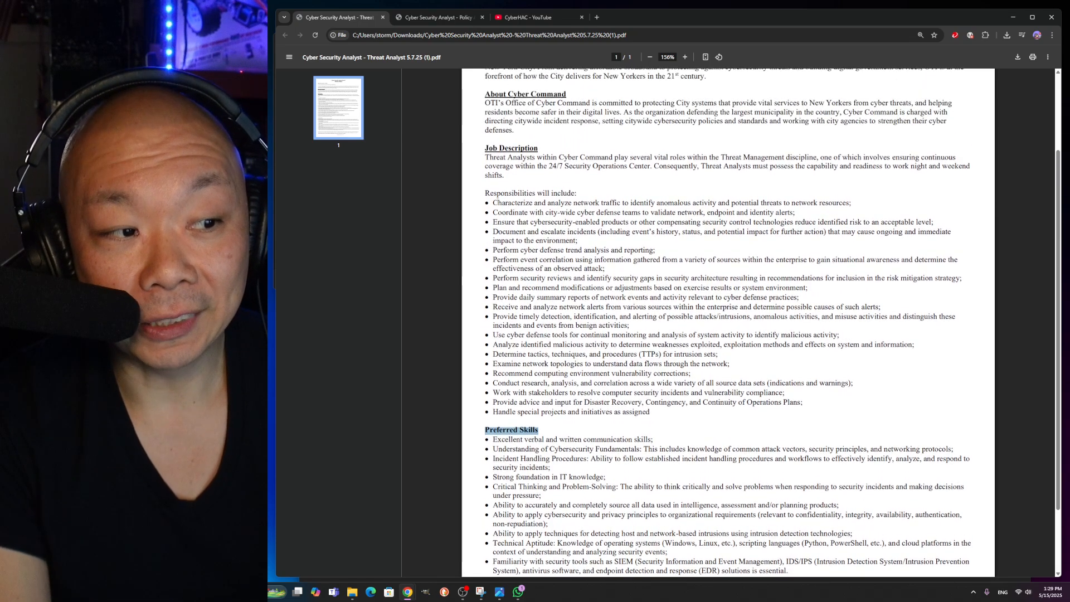
left_click_drag(492, 203, 851, 383)
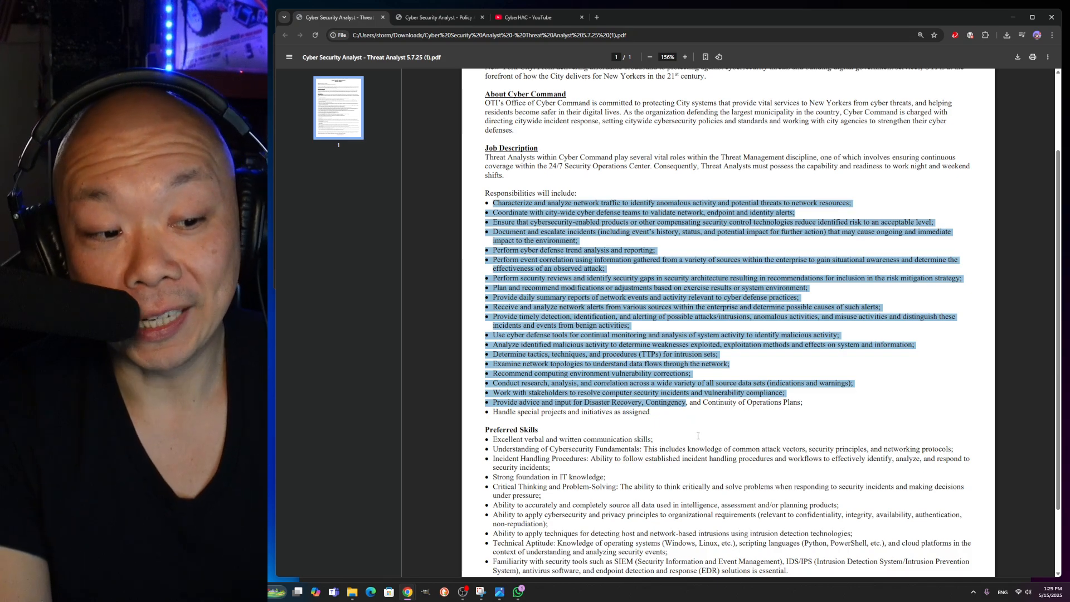
mouse_move(720, 426)
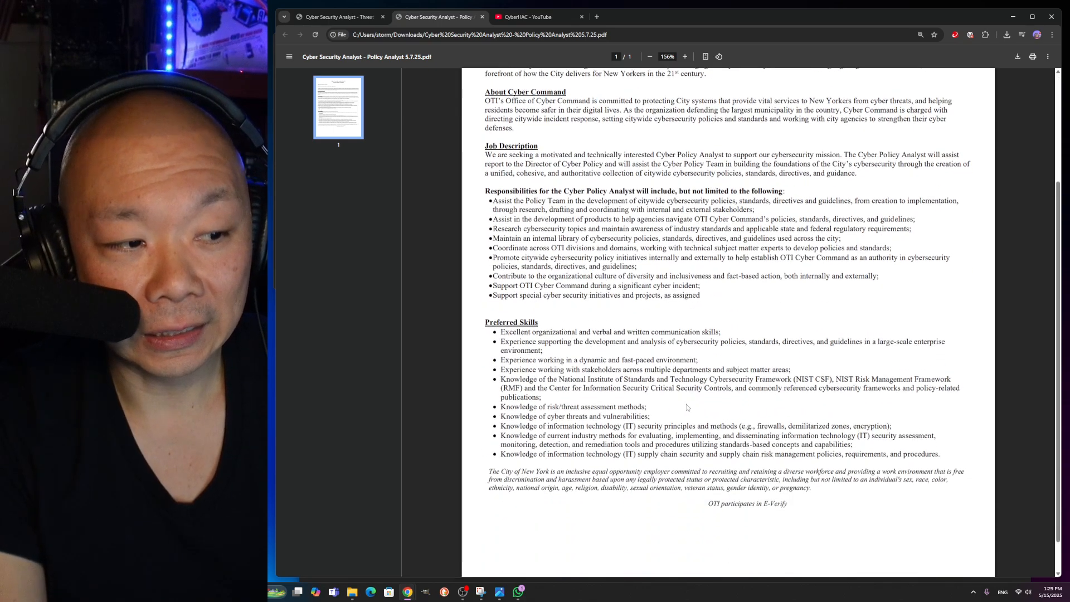
scroll("down", 3)
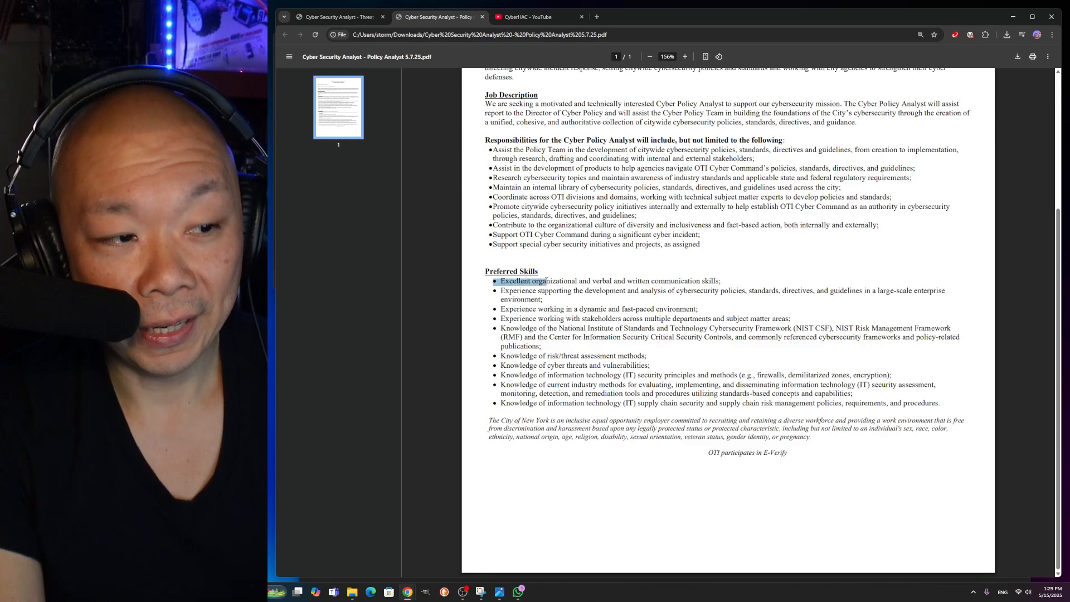
left_click_drag(539, 280, 616, 290)
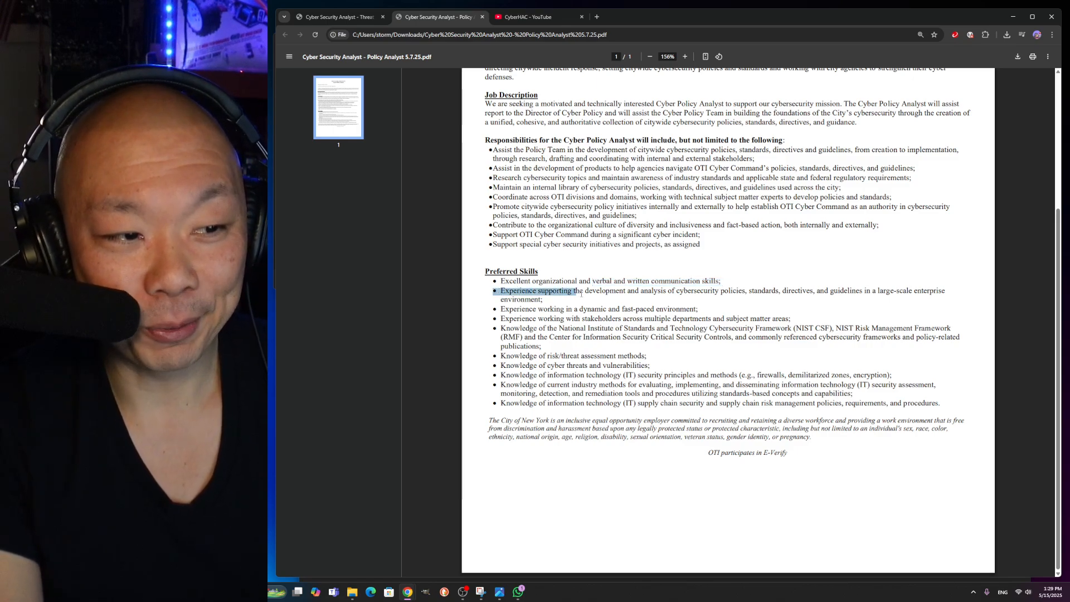
left_click_drag(575, 290, 766, 289)
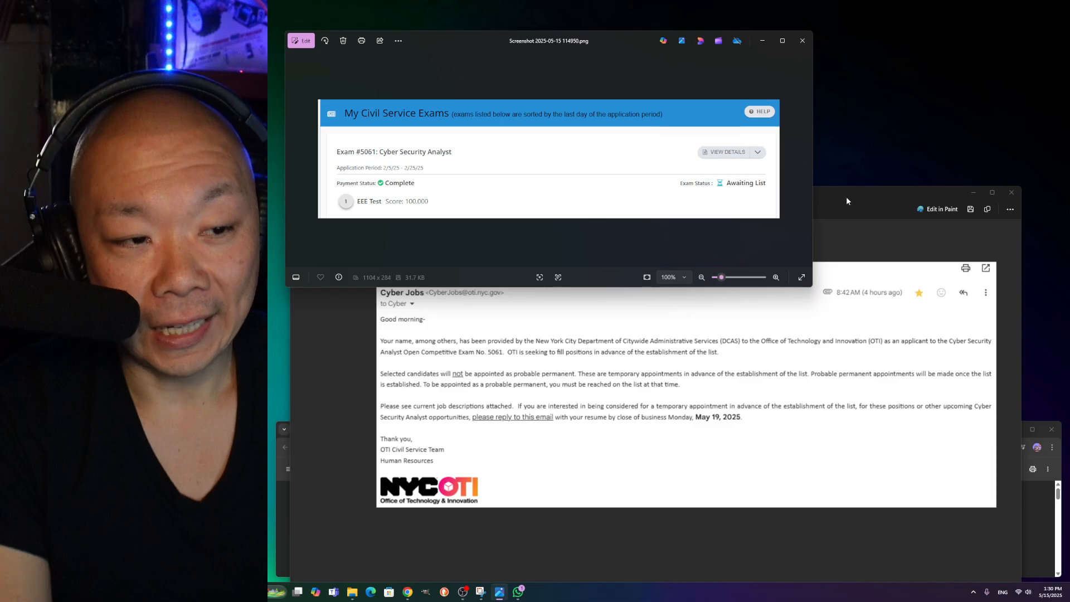
mouse_move(848, 198)
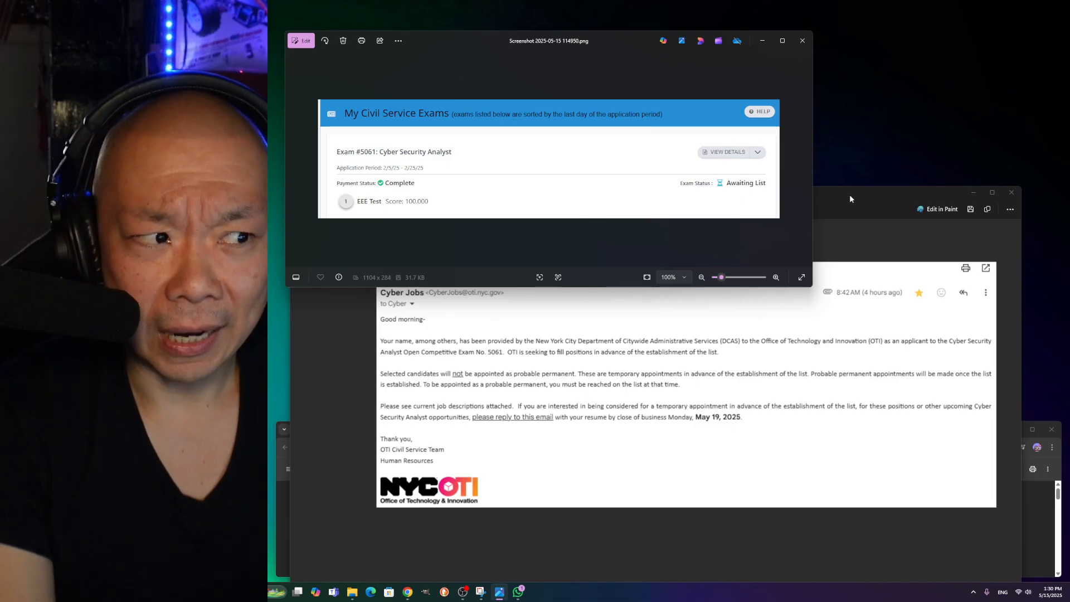
mouse_move(660, 317)
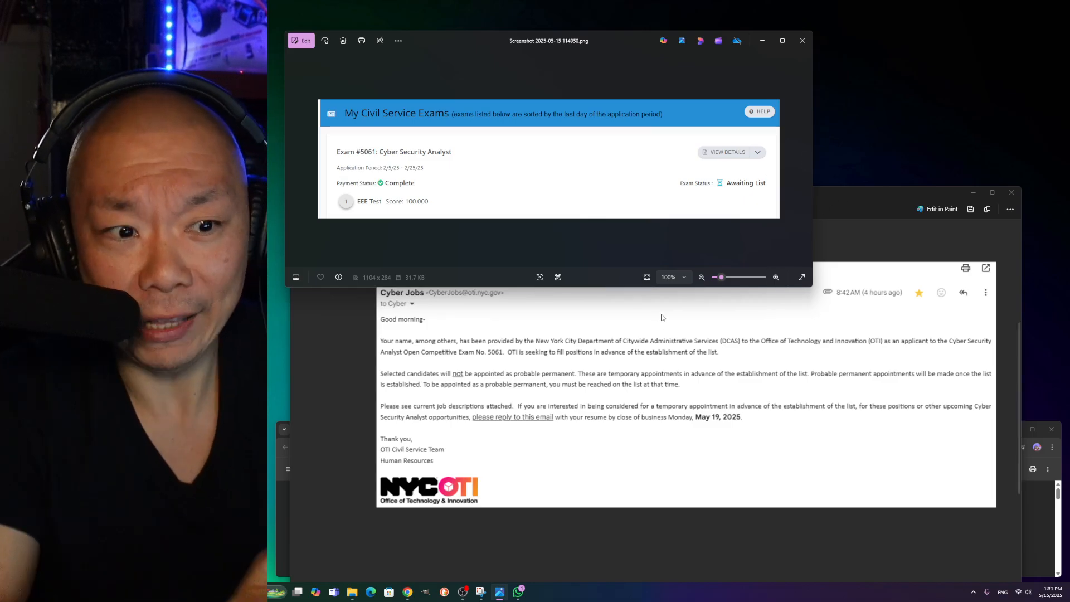